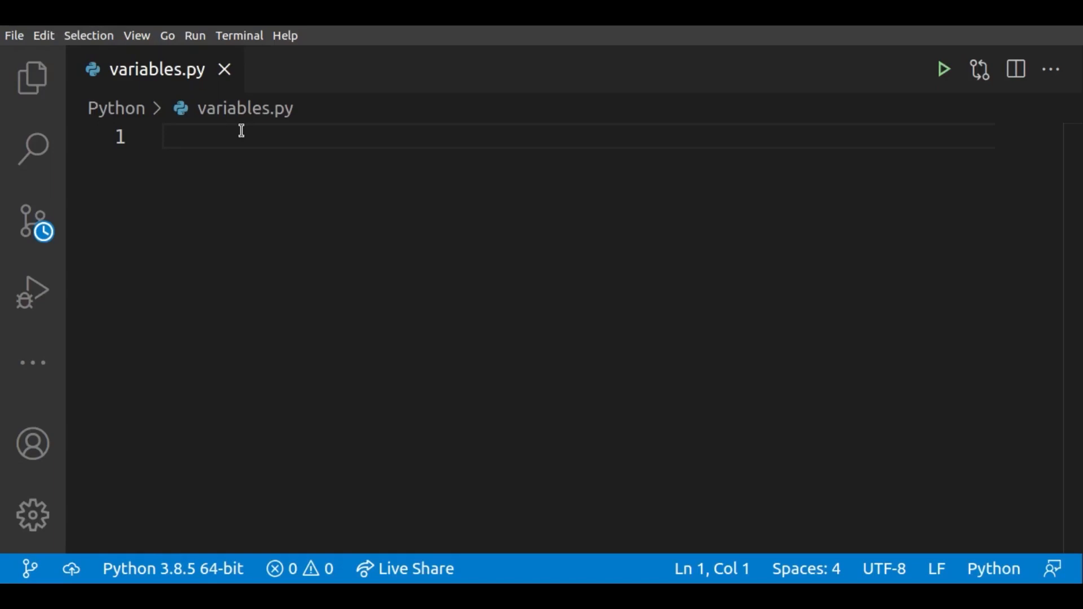
# Write `age = 50` on line 1, save, then change the value to 0
pyautogui.write('a')
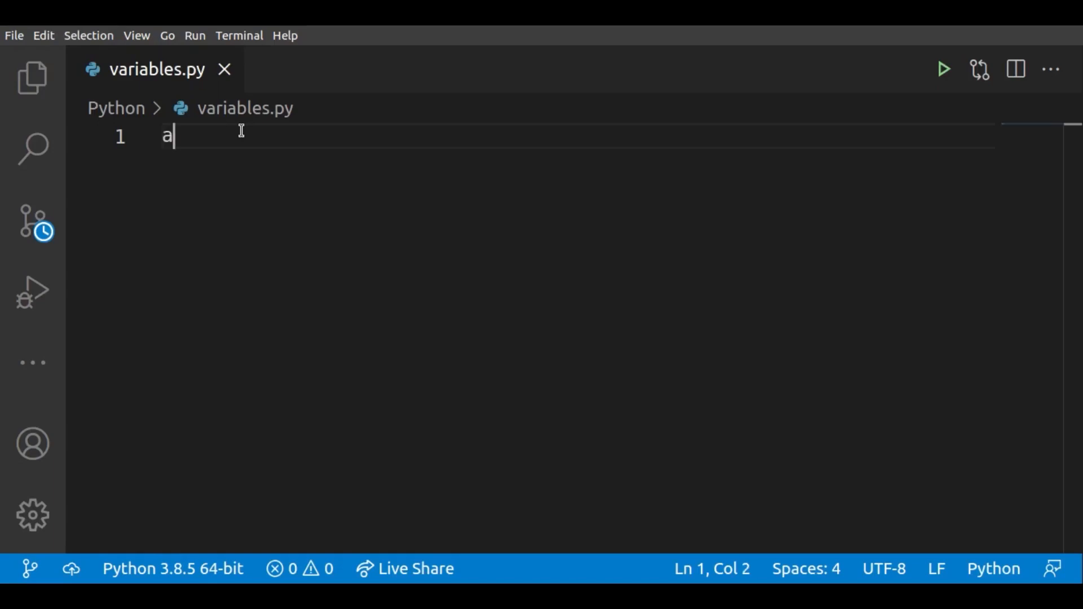
pyautogui.write('ge =')
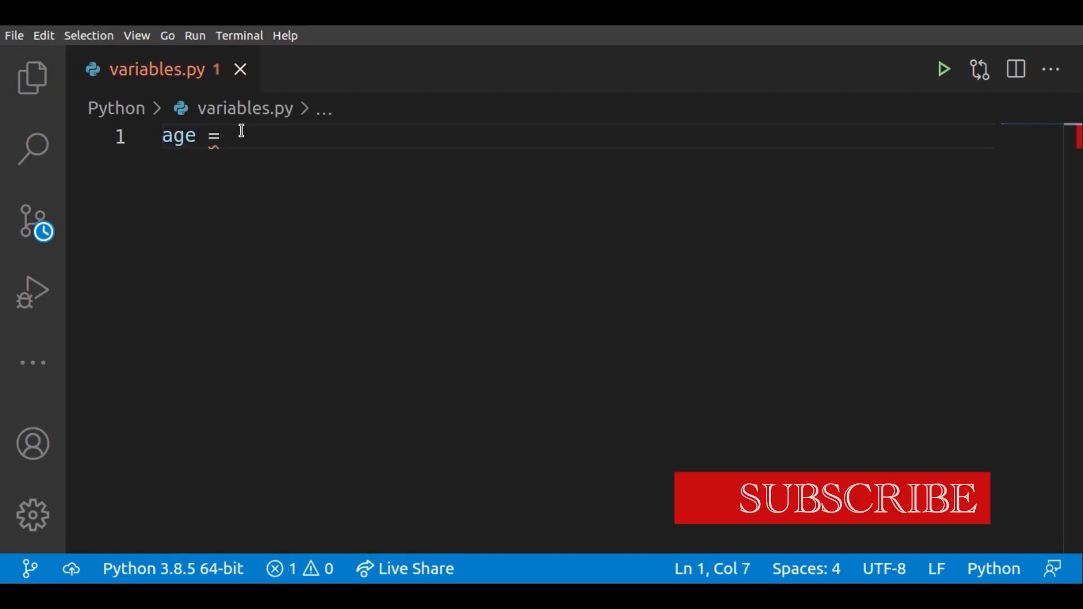
pyautogui.write('50')
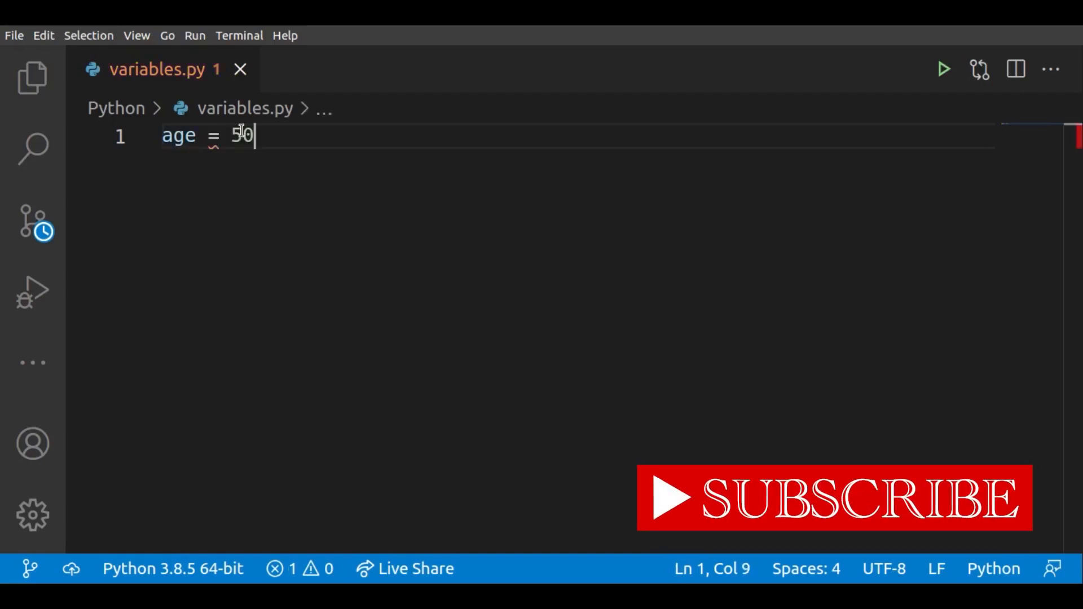
pyautogui.press('ctrl+s')
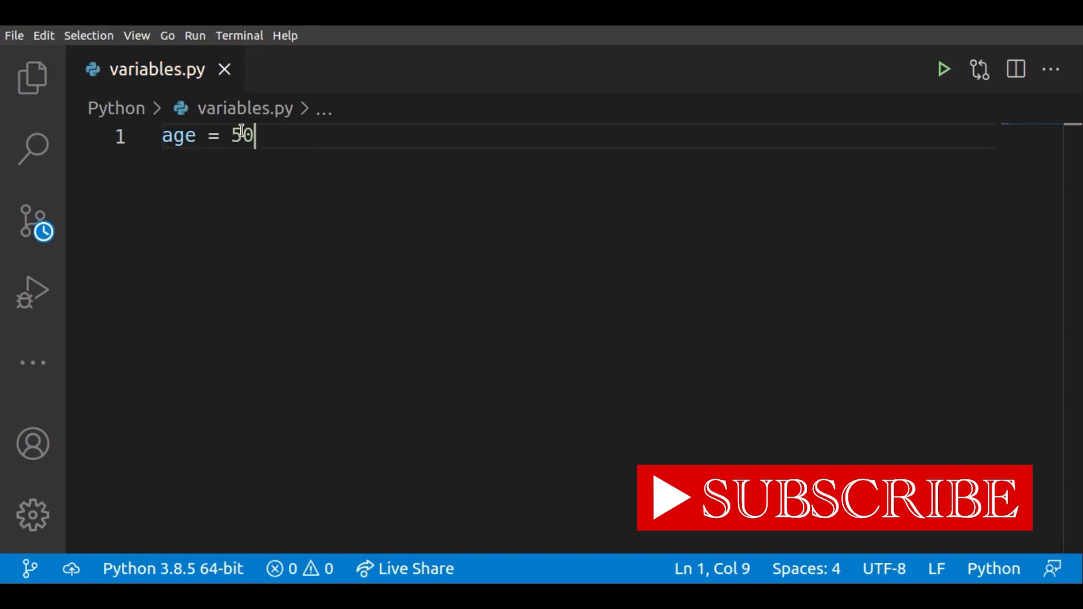
pyautogui.press('backspace')
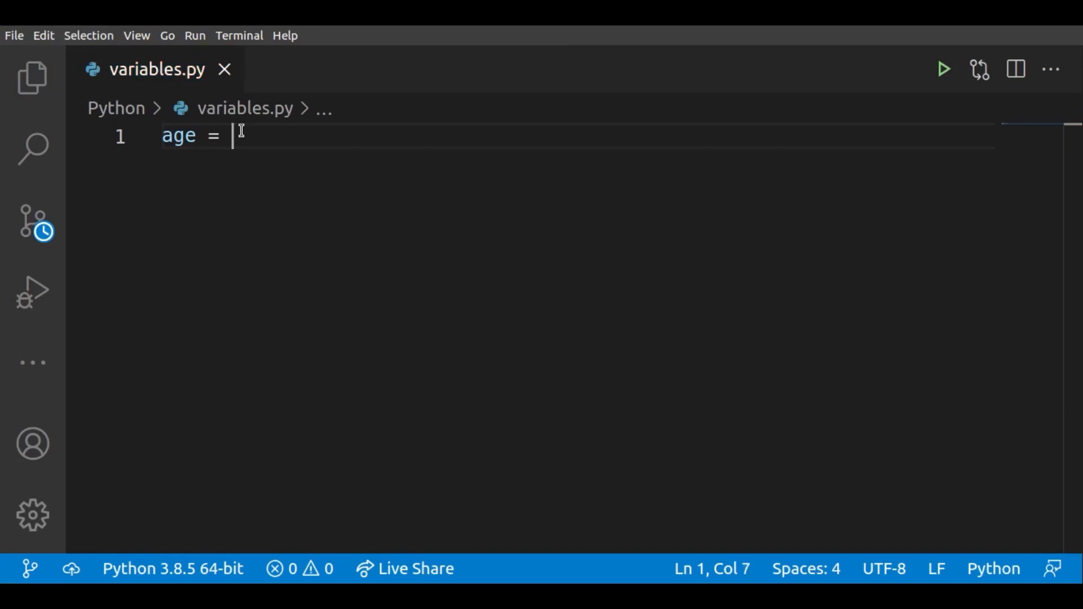
pyautogui.write('0')
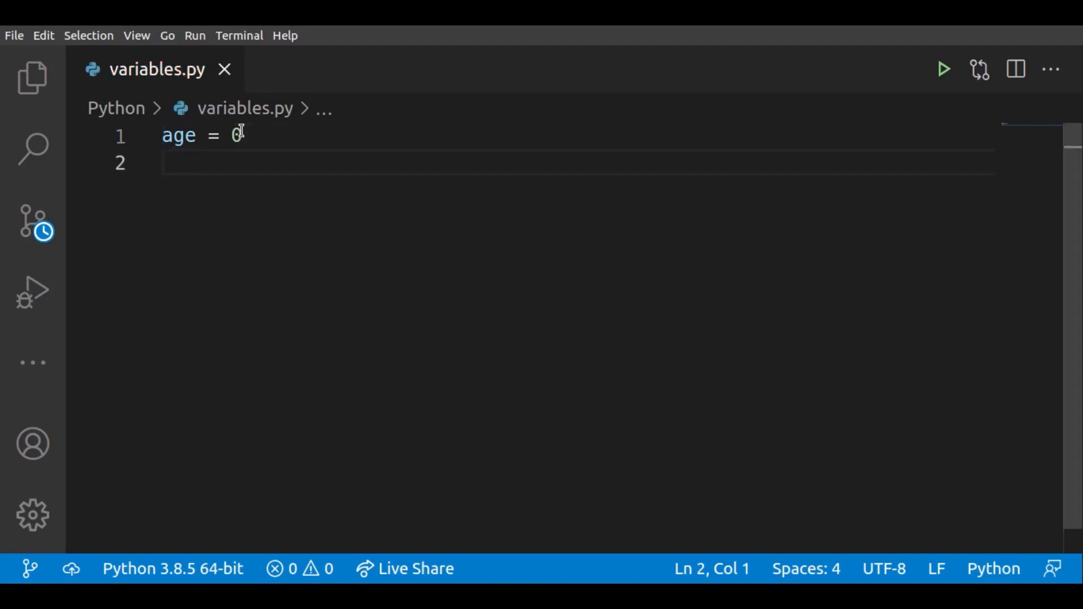
# Type the name and age assignment with "theBrand" and "nobantu" values, then replace it with `x =`
pyautogui.write('name')
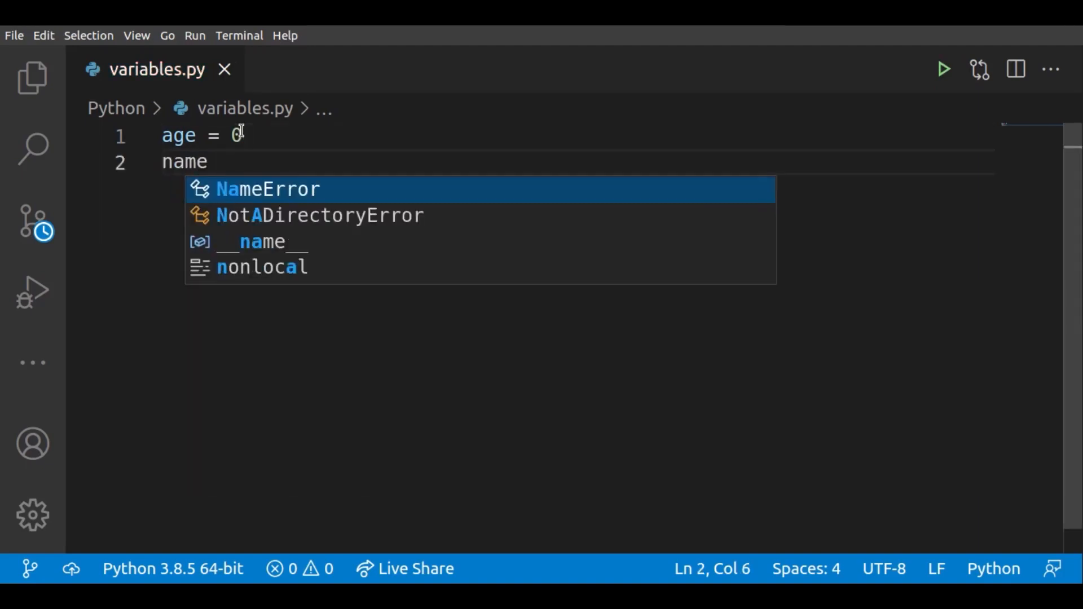
pyautogui.write('= theBra')
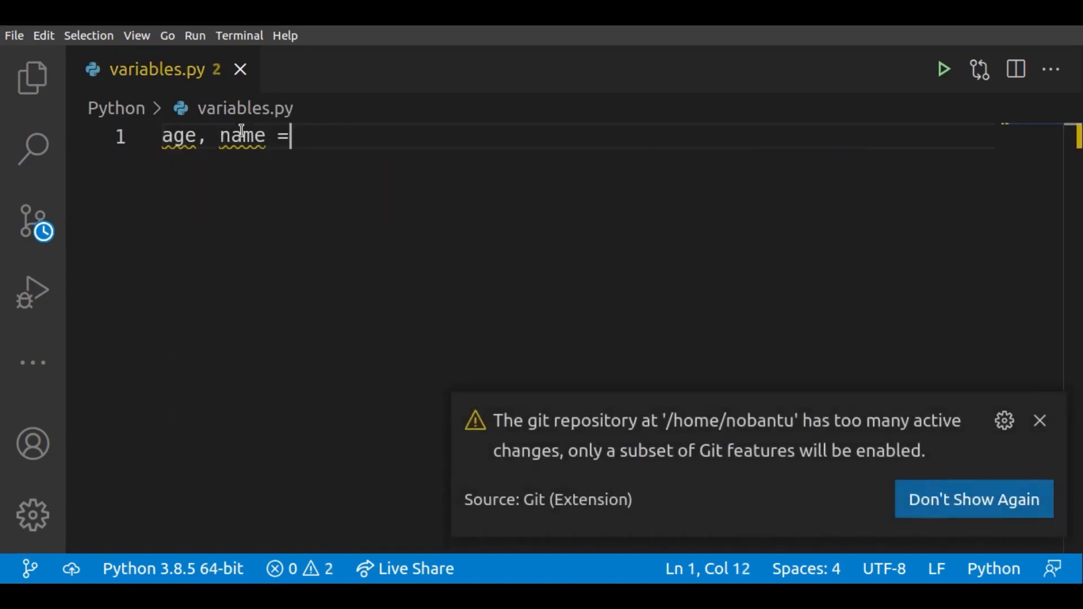
pyautogui.write('25, t')
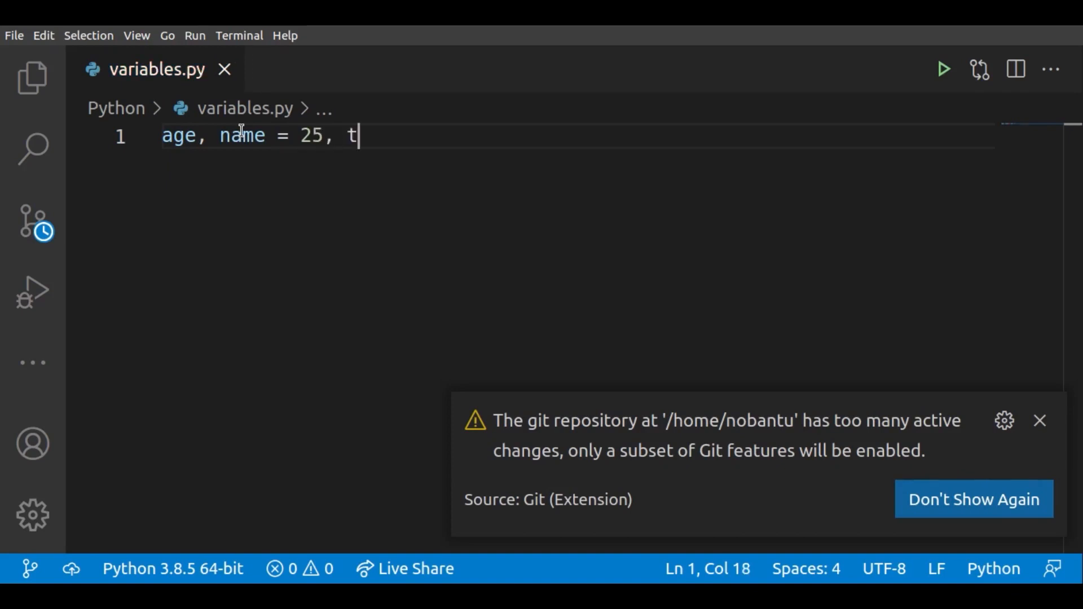
pyautogui.write('heBrand')
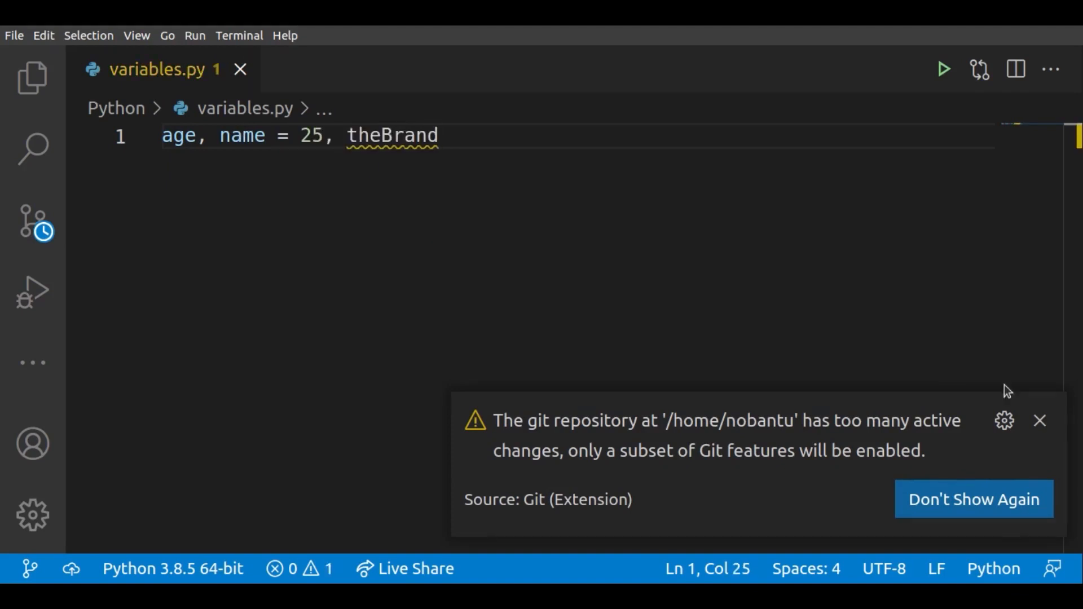
pyautogui.write('"nobantu"')
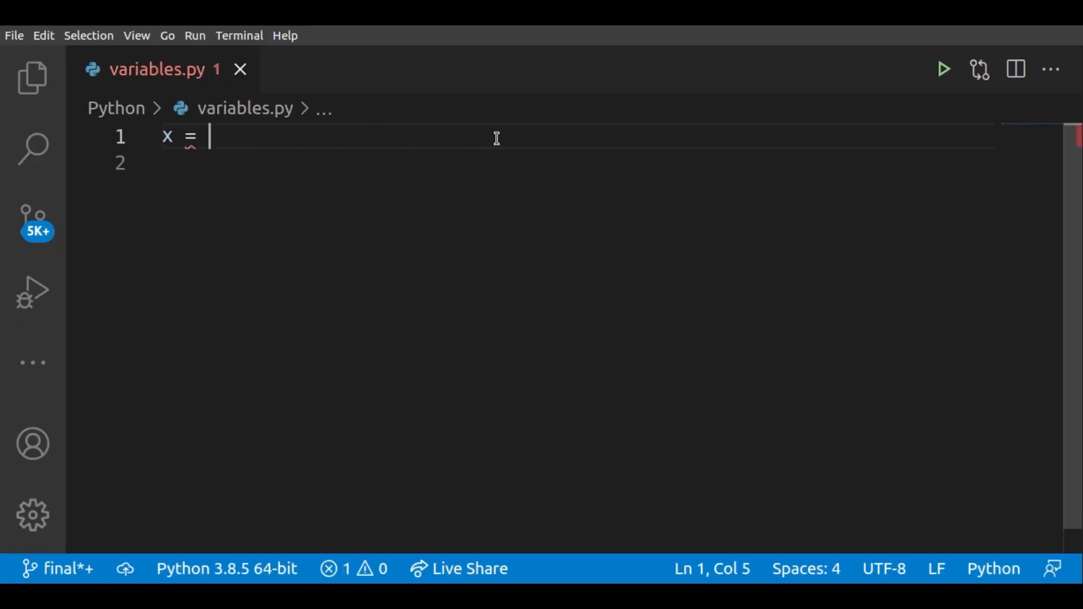
# Write `x = 5`, `y = 10`, `x = y`, and begin `print(` on line 5
pyautogui.write('5')
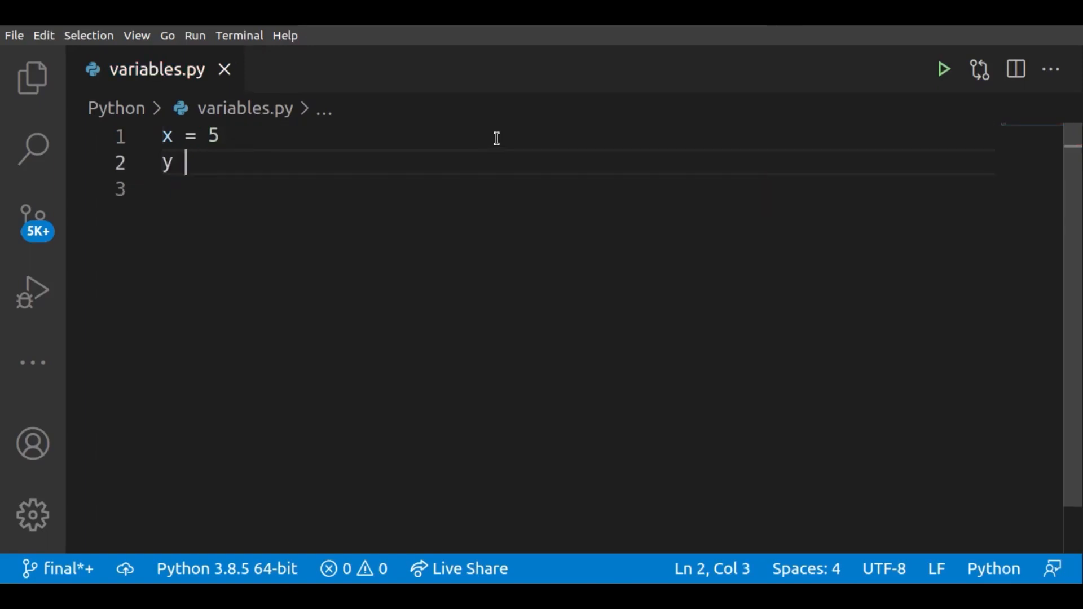
pyautogui.write('= 10')
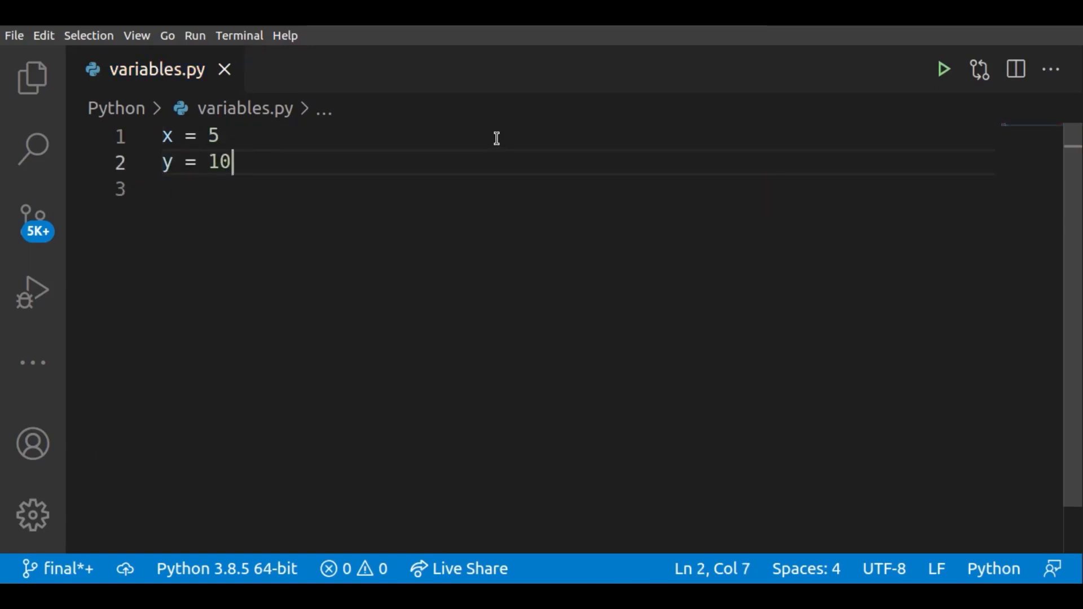
pyautogui.write('x')
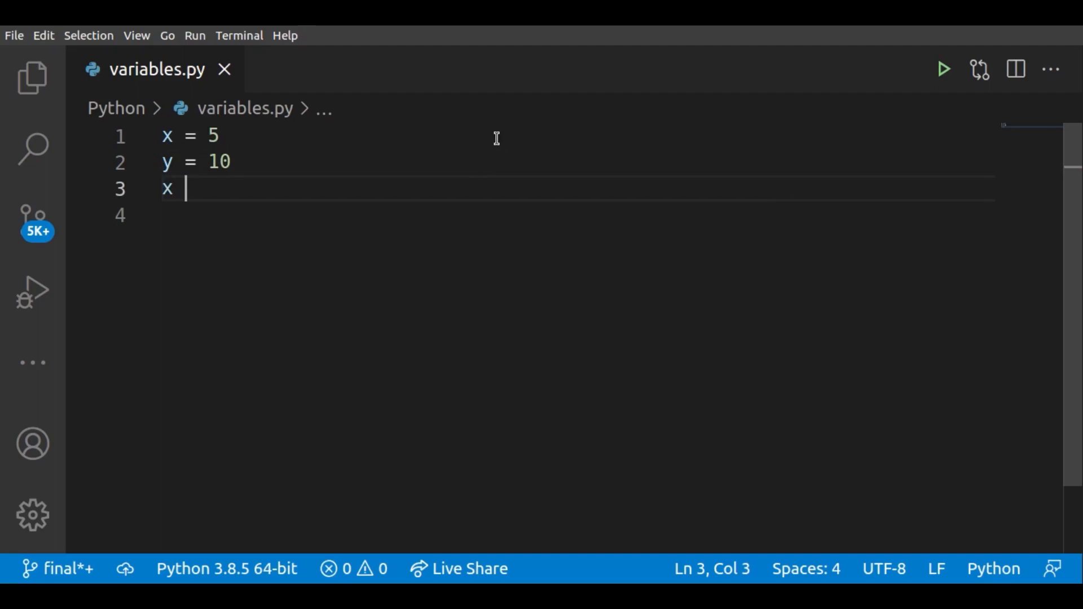
pyautogui.write('= y')
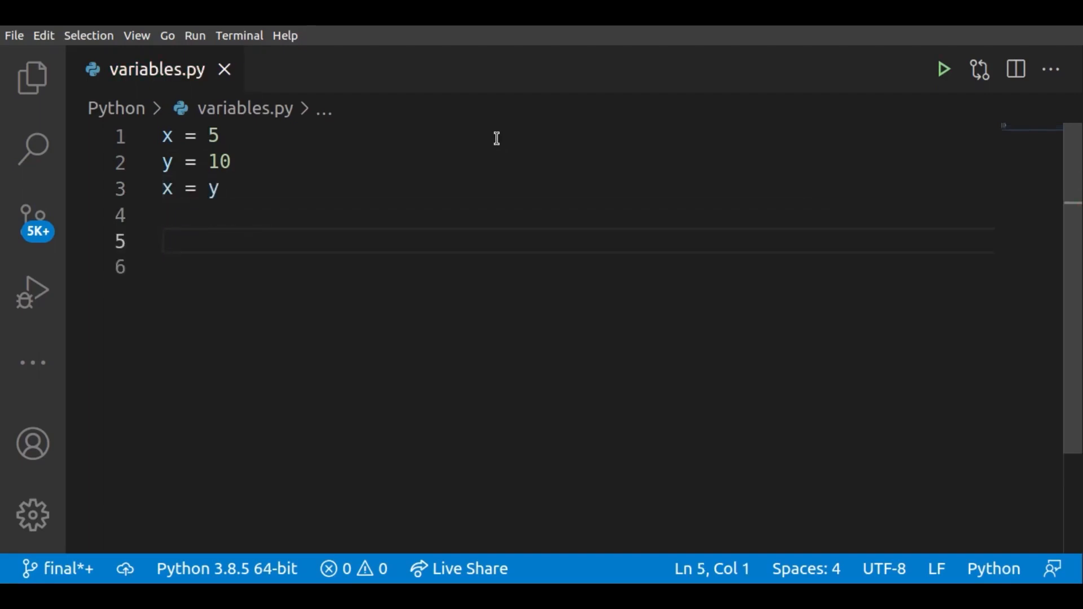
pyautogui.write('print(')
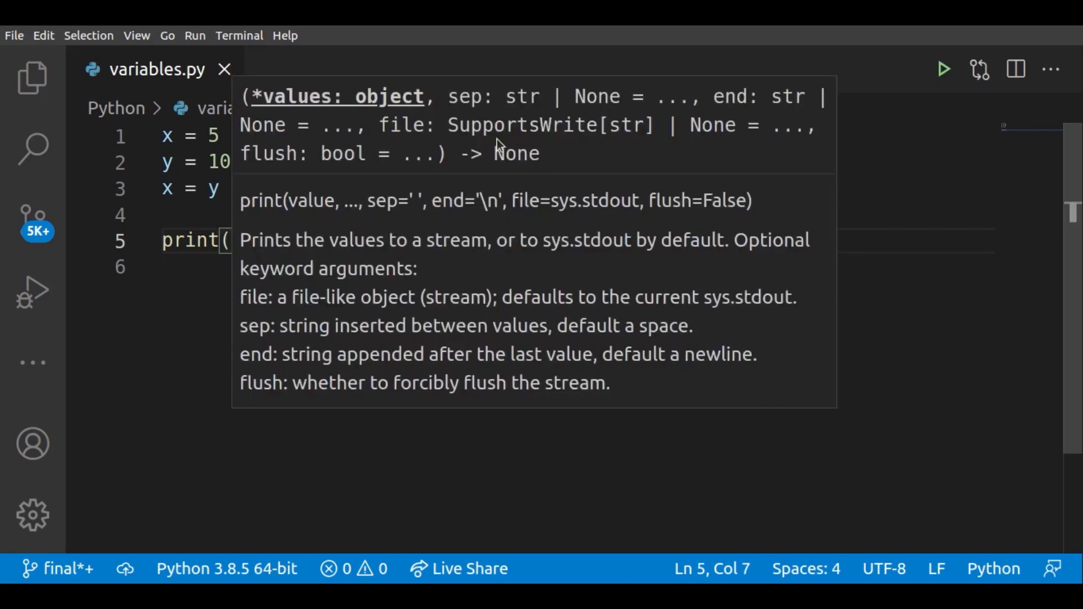
# Remove the `x = y` line, make line 5 `print(x * y)`, and open a terminal
pyautogui.click(944, 68)
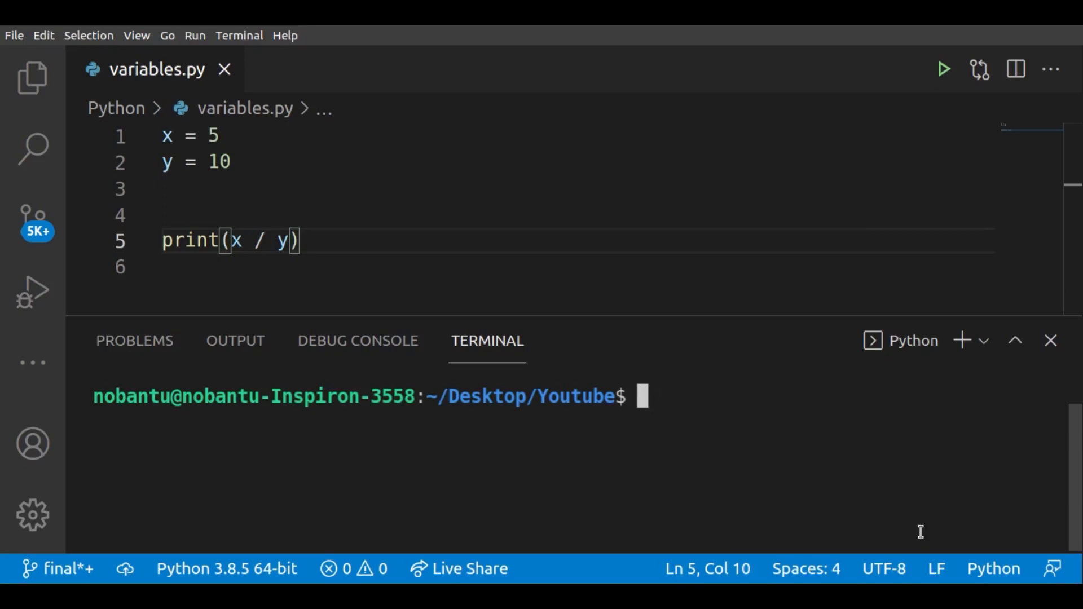
pyautogui.write('*')
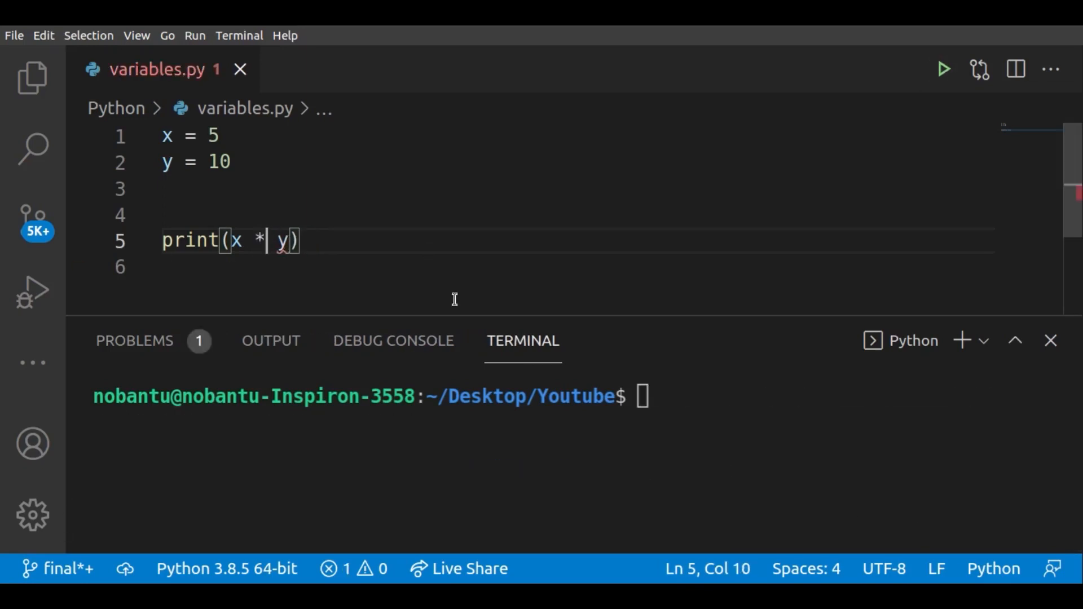